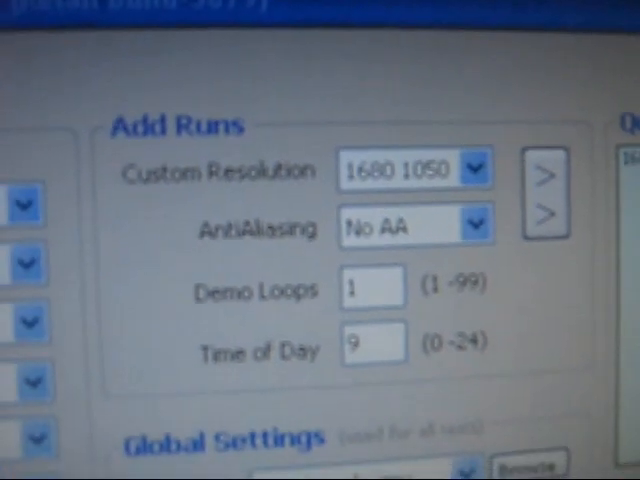
Add the 1680x1050, No AA run to the benchmark queue.
{"action": "left_click", "coordinate": [546, 180]}
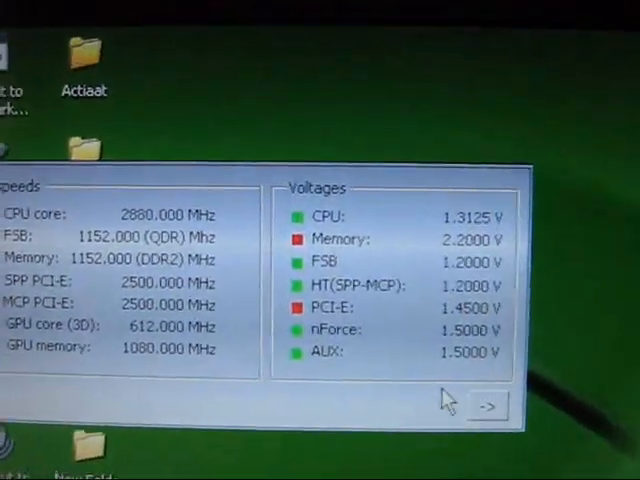
{"action": "left_click", "coordinate": [489, 406]}
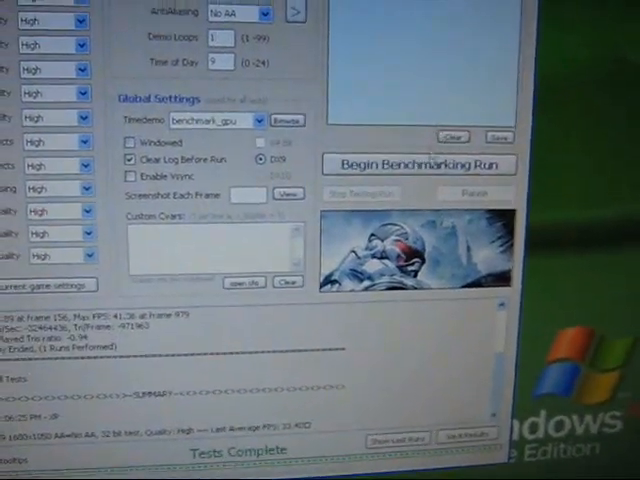
Start the benchmark_gpu timedemo run so Crysis begins loading the level.
{"action": "left_click", "coordinate": [422, 163]}
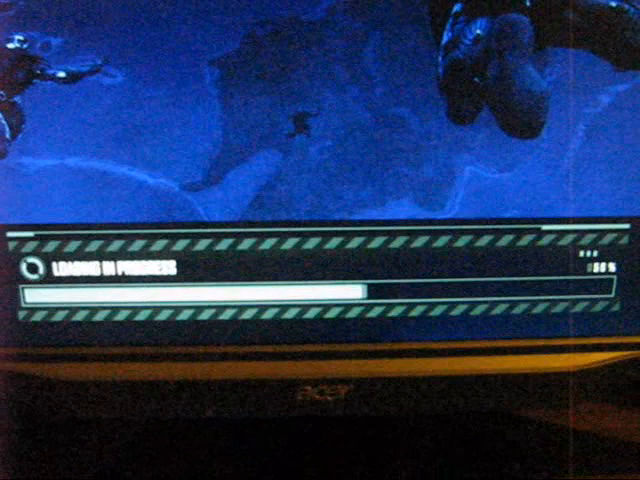